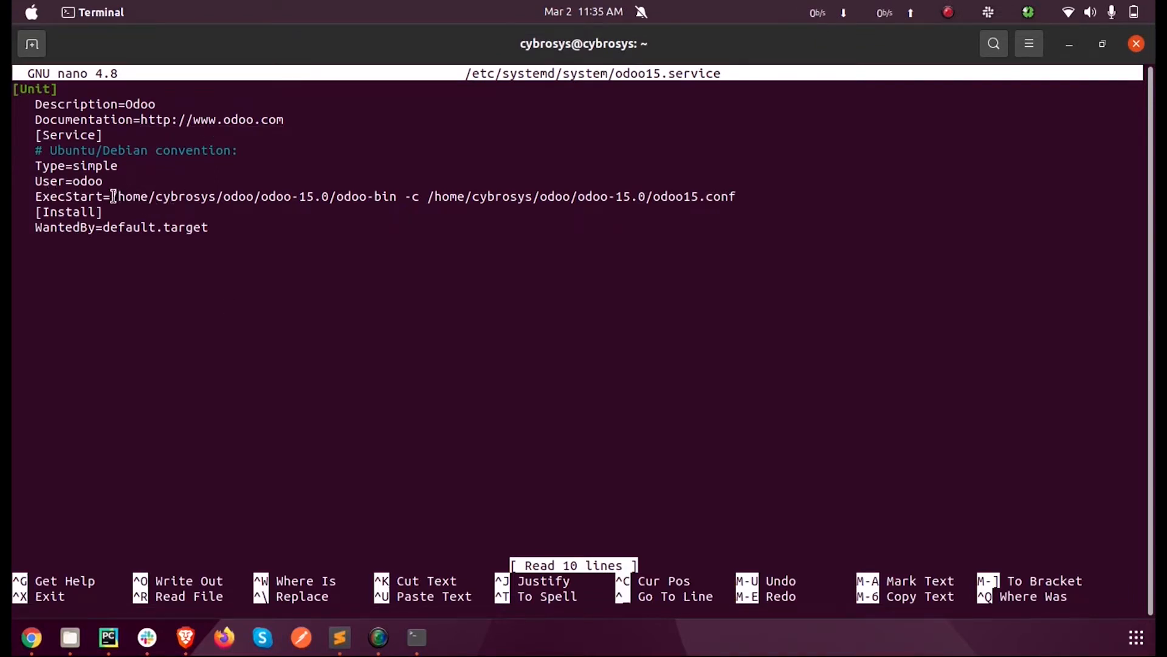
Step: Review the ExecStart line of /etc/systemd/system/odoo15.service in nano, then exit
left_click_drag(110, 196, 397, 196)
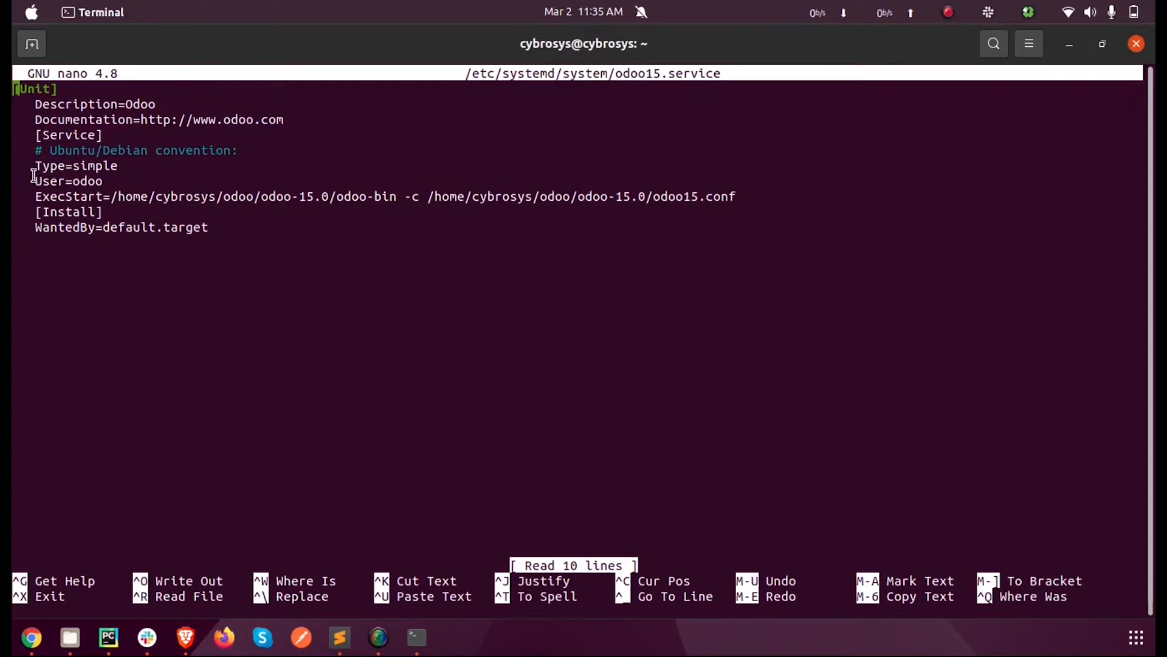
double_click(66, 181)
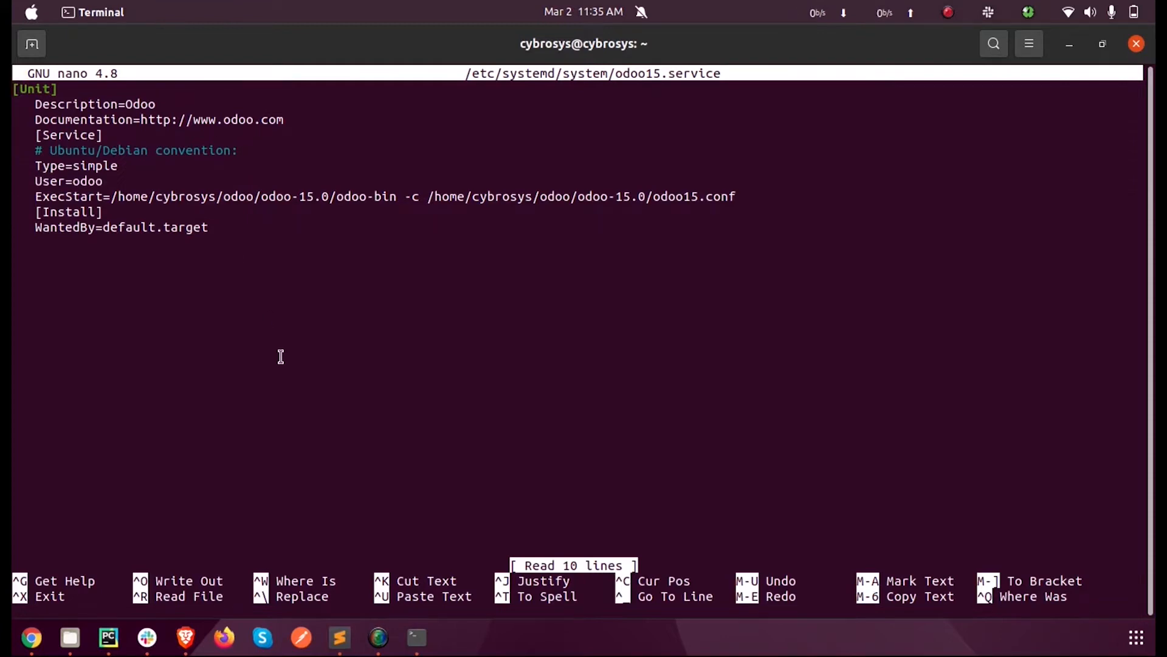
key("ctrl+x")
type("sudo nano")
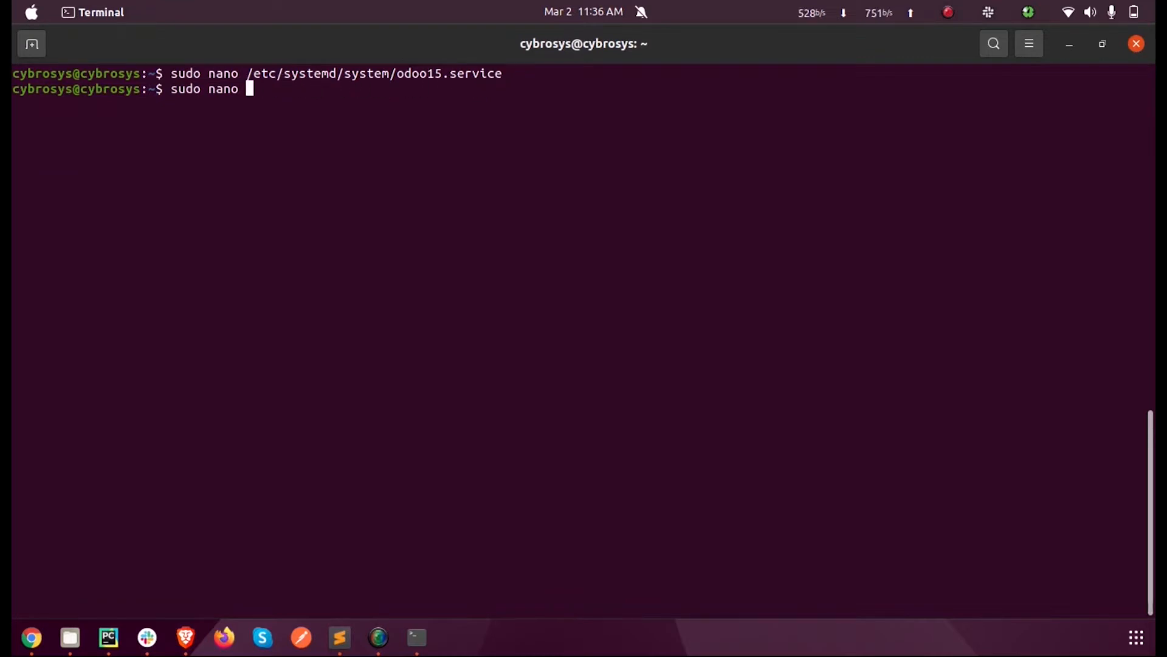
Step: Open odoo15.conf in nano and mark the ohrms_core addons path line
type("/home/cybrosys/odoo/odoo-15.0/odoo15.conf")
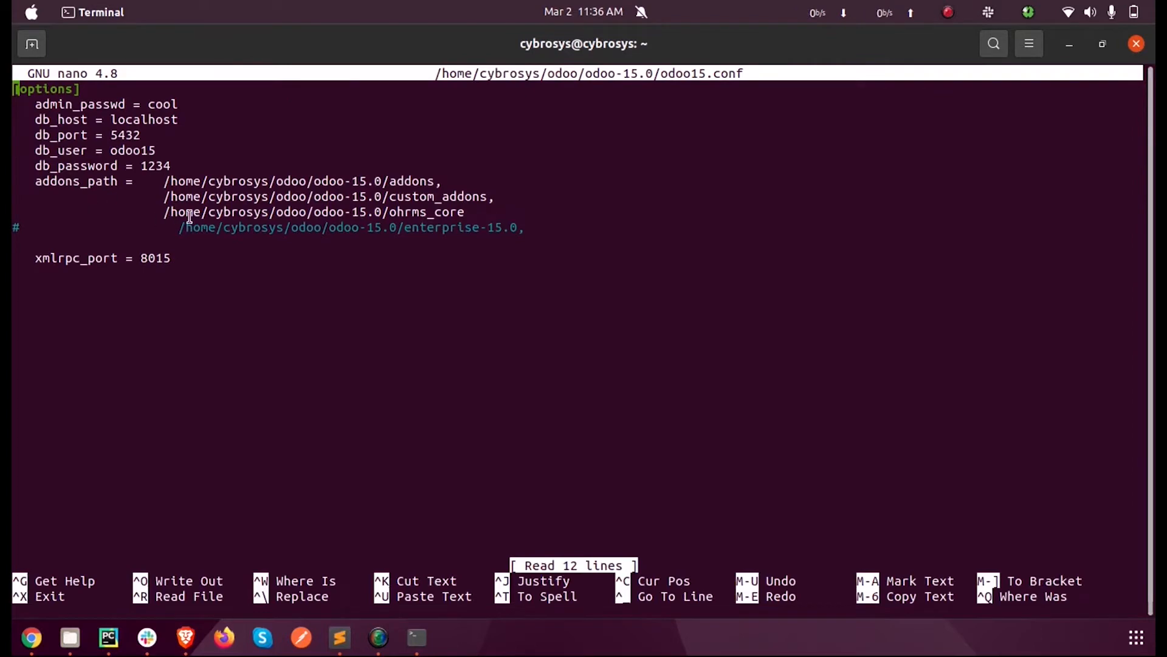
mouse_move(209, 183)
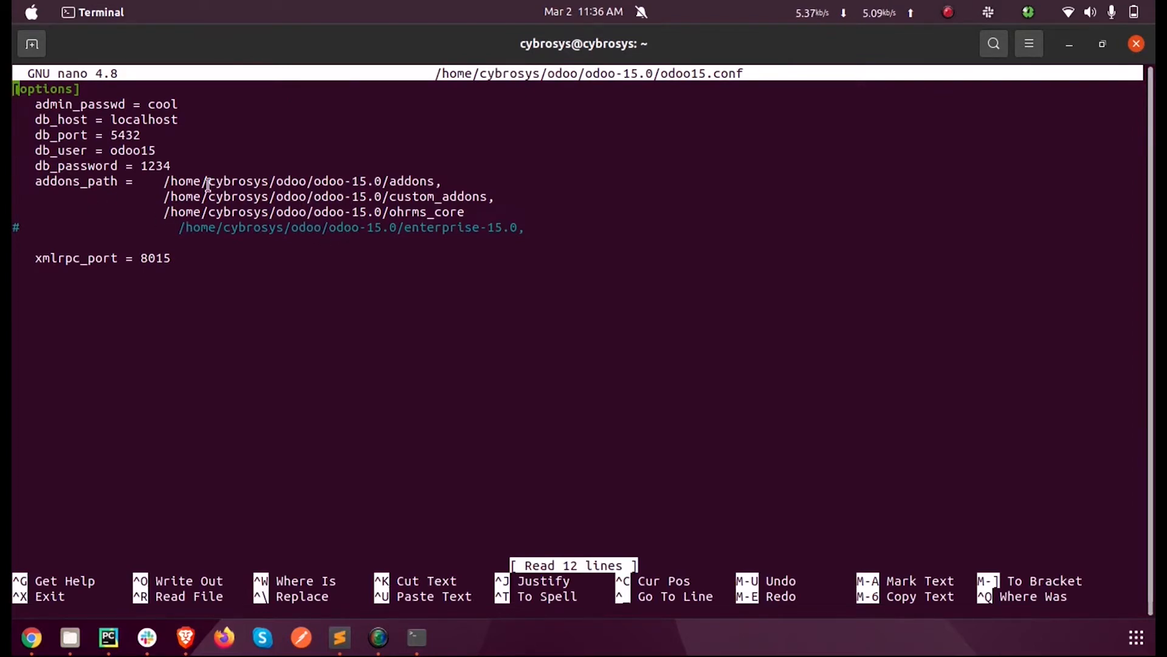
double_click(185, 181)
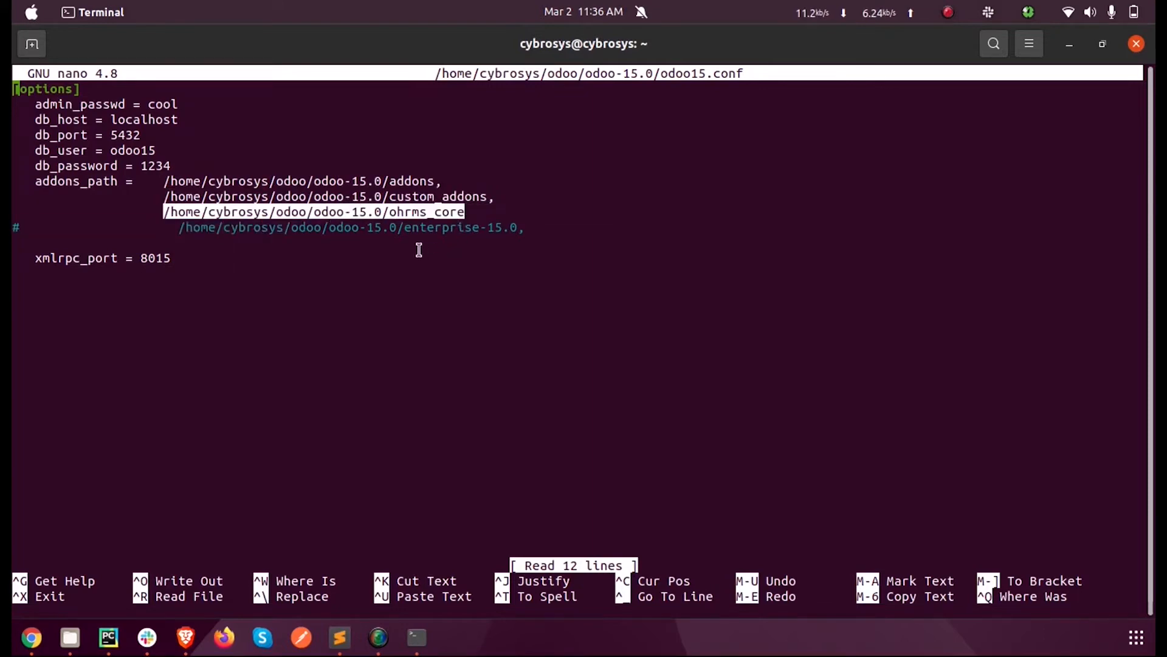
mouse_move(275, 166)
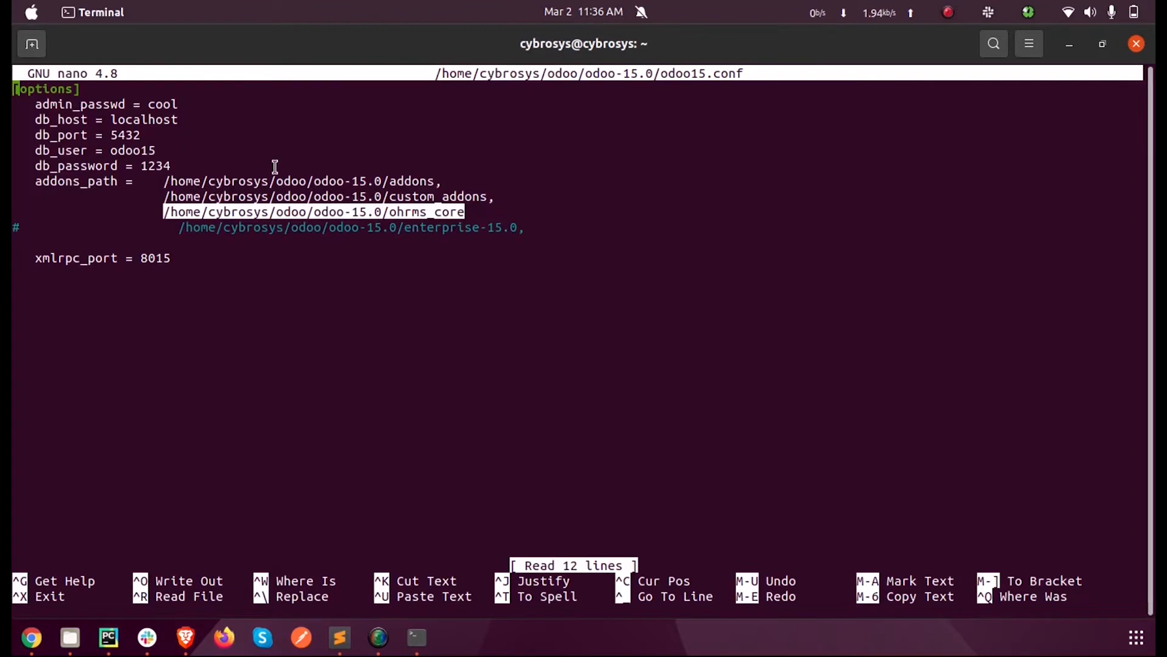
mouse_move(407, 227)
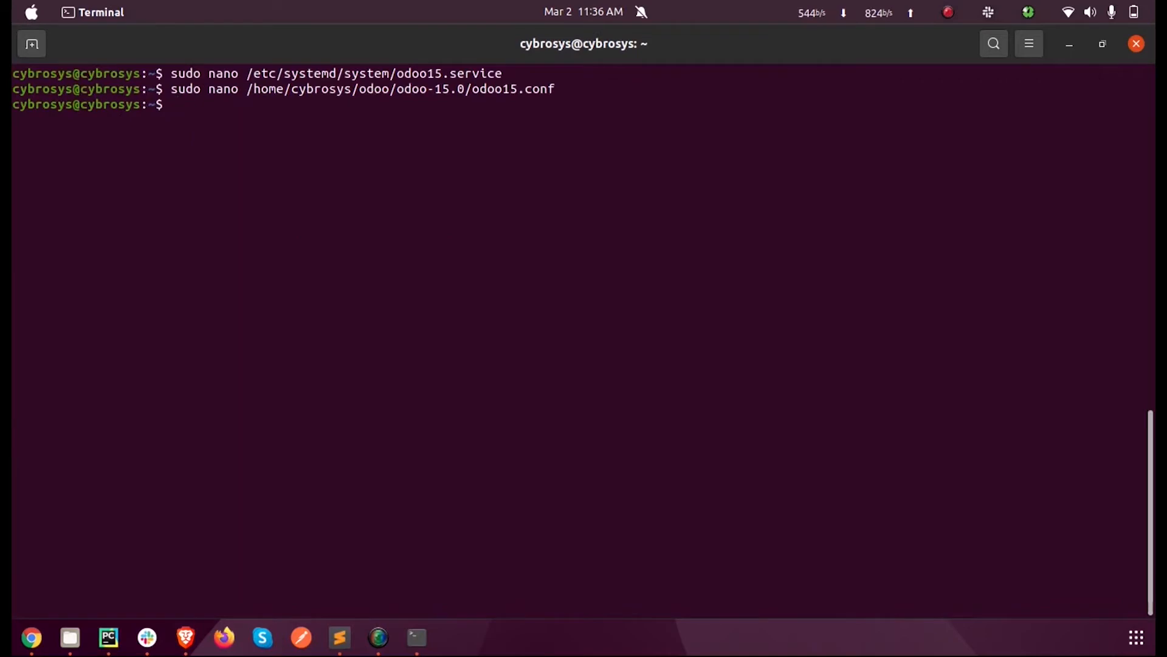
Step: Check the odoo15 service with sudo systemctl status odoo15.service
type("sudo systemctl status odoo15.service")
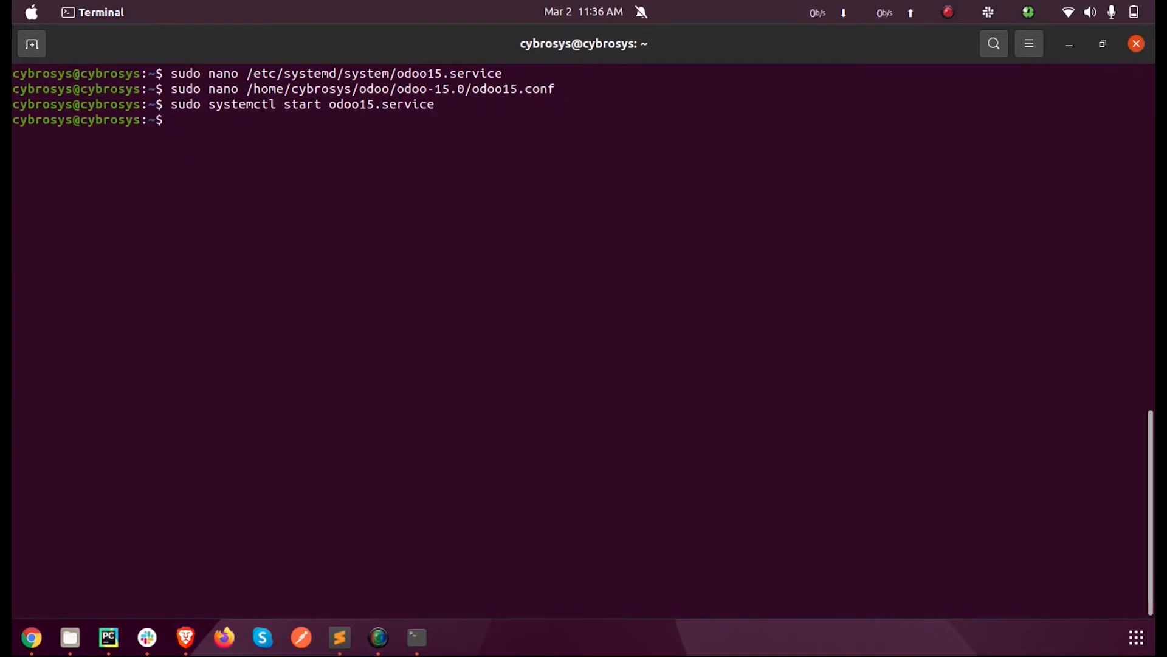
type("sudo systemctl status odoo15.service")
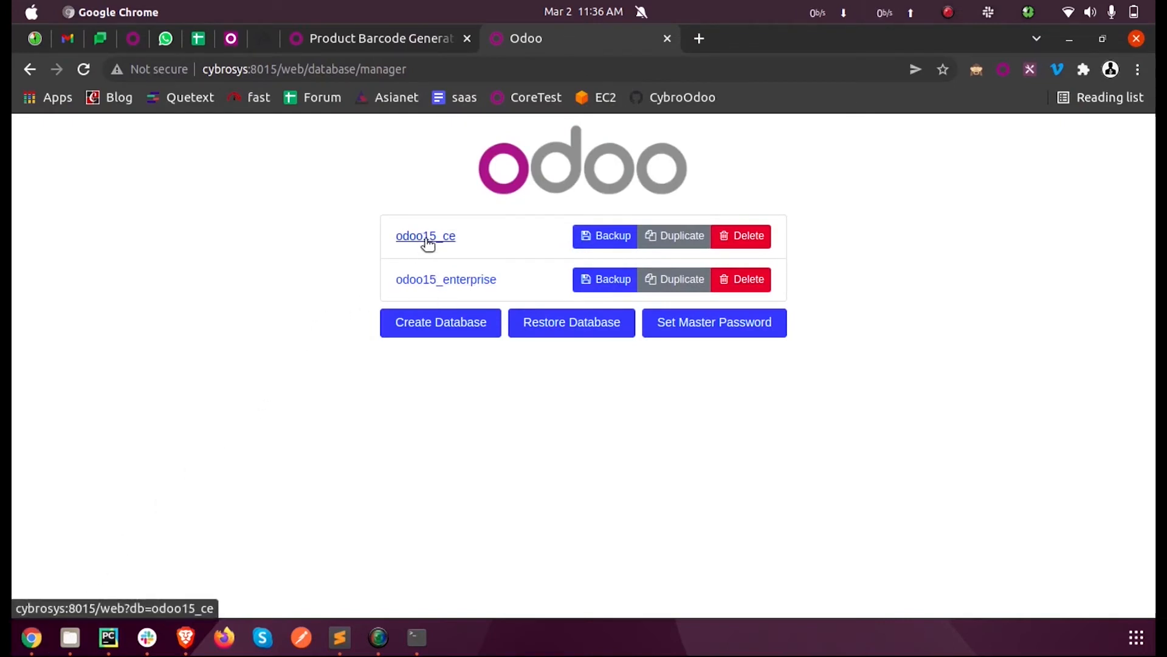
Step: Log into odoo15_ce, dismiss the password warning, and confirm Update Apps List
left_click(425, 235)
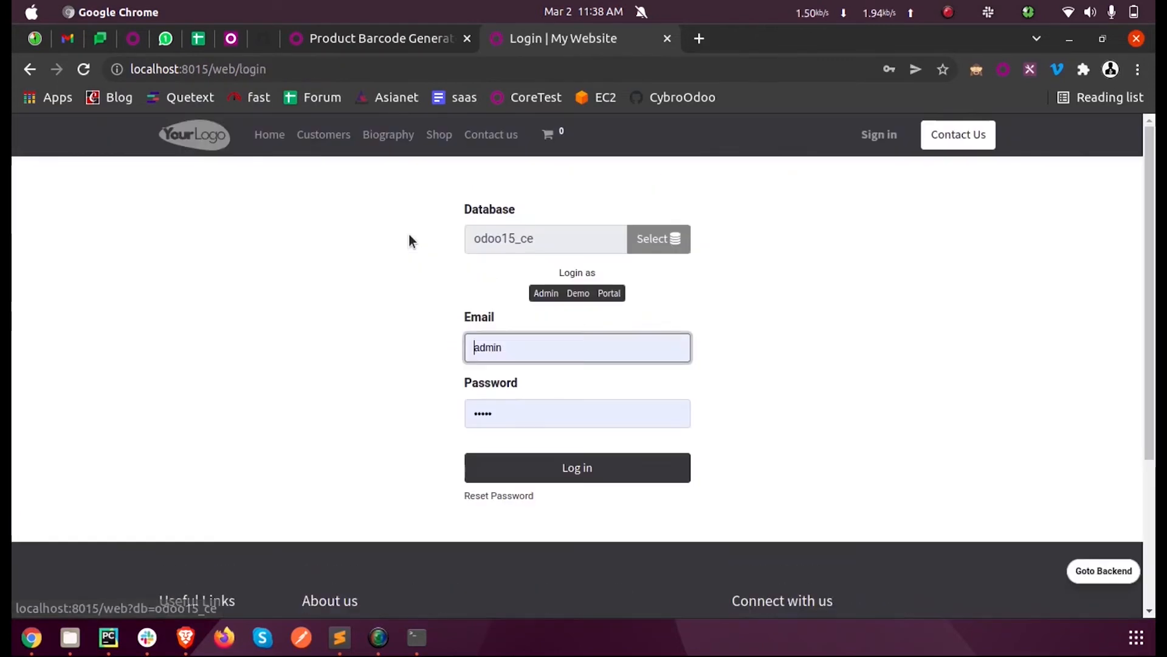
left_click(577, 468)
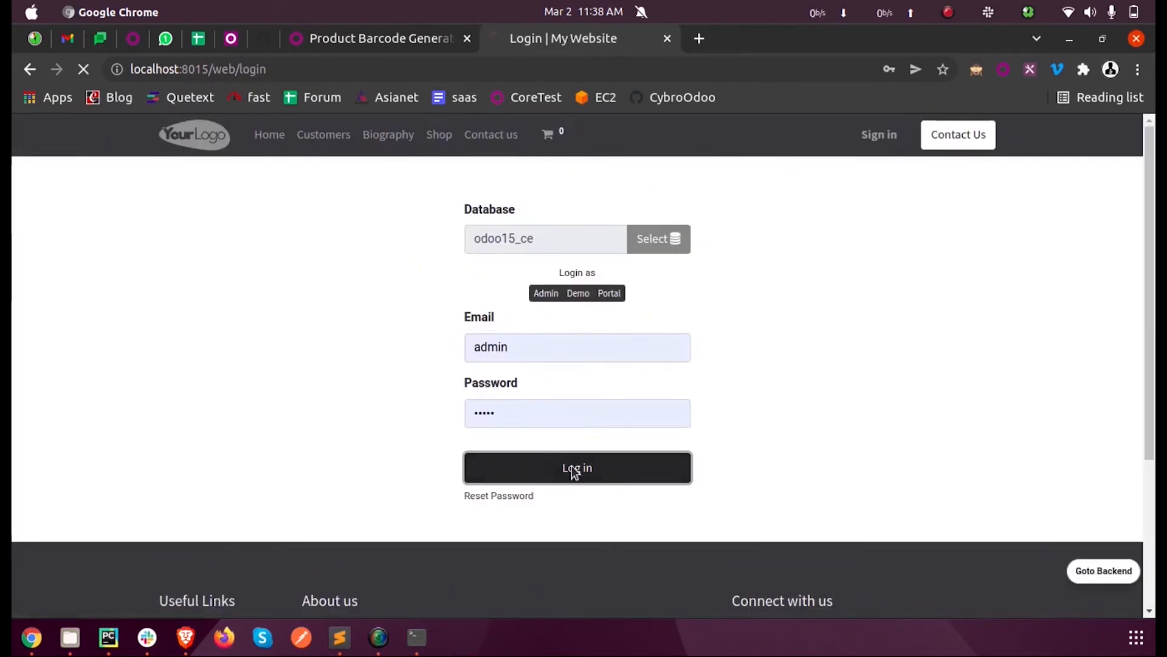
left_click(577, 468)
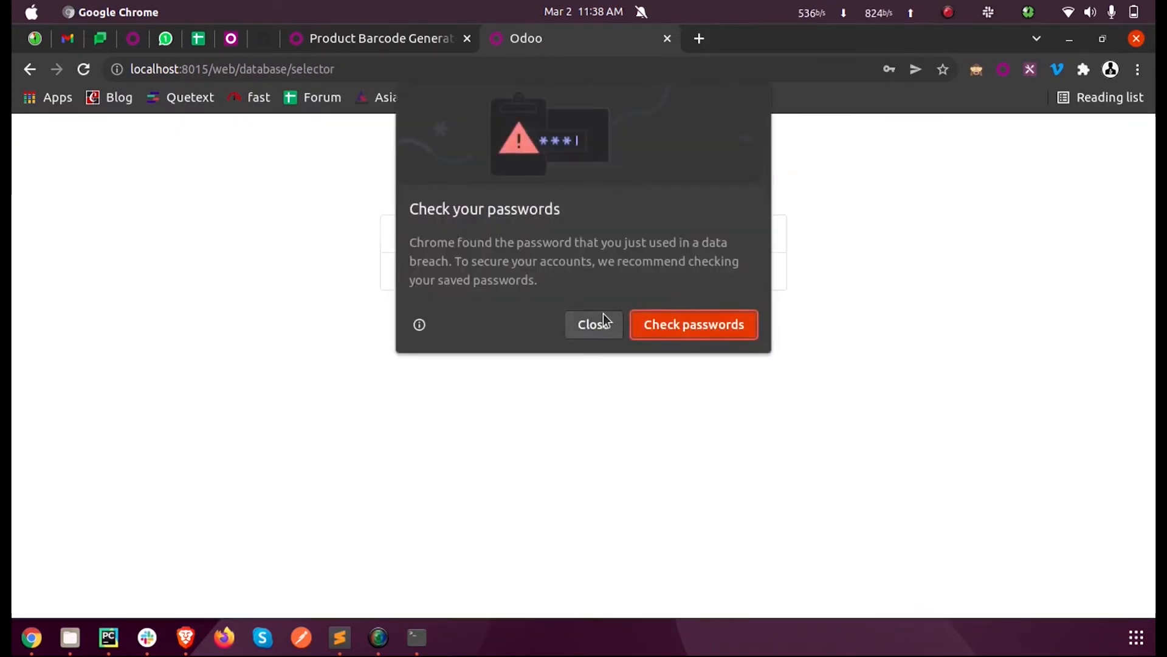
left_click(593, 324)
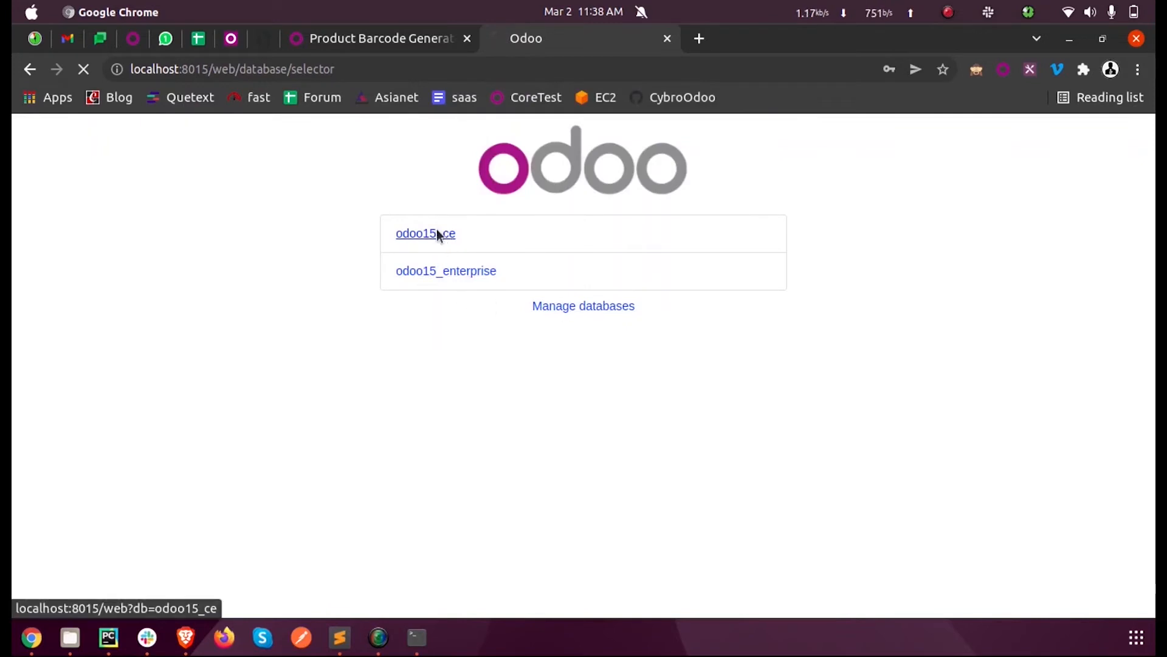
left_click(425, 233)
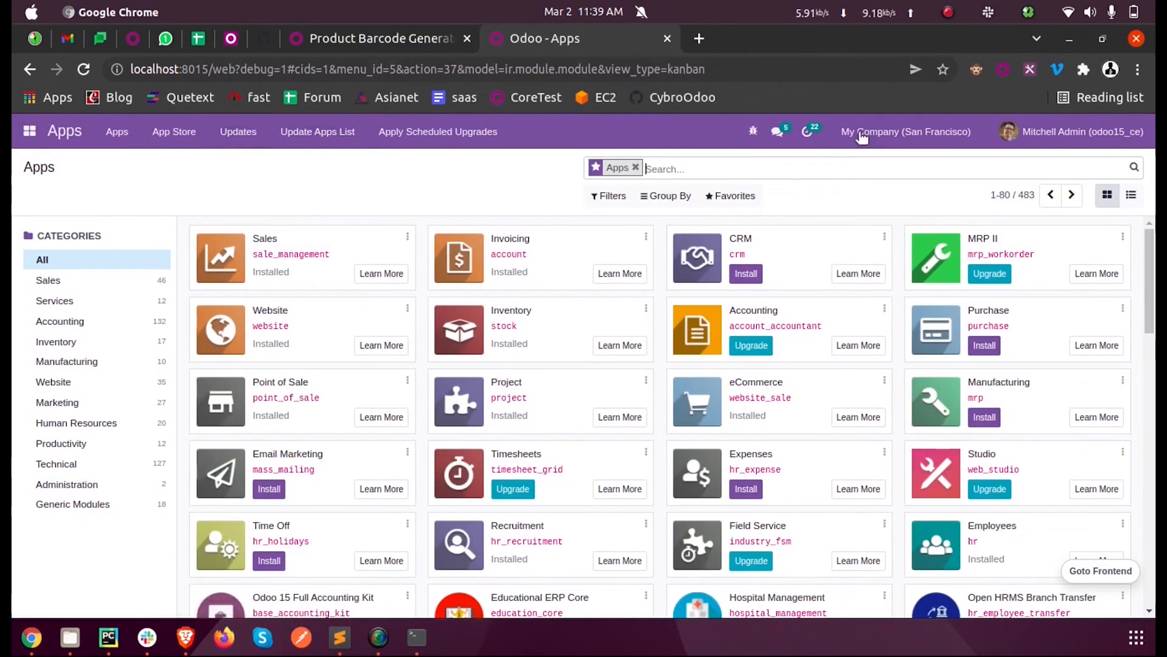
left_click(317, 131)
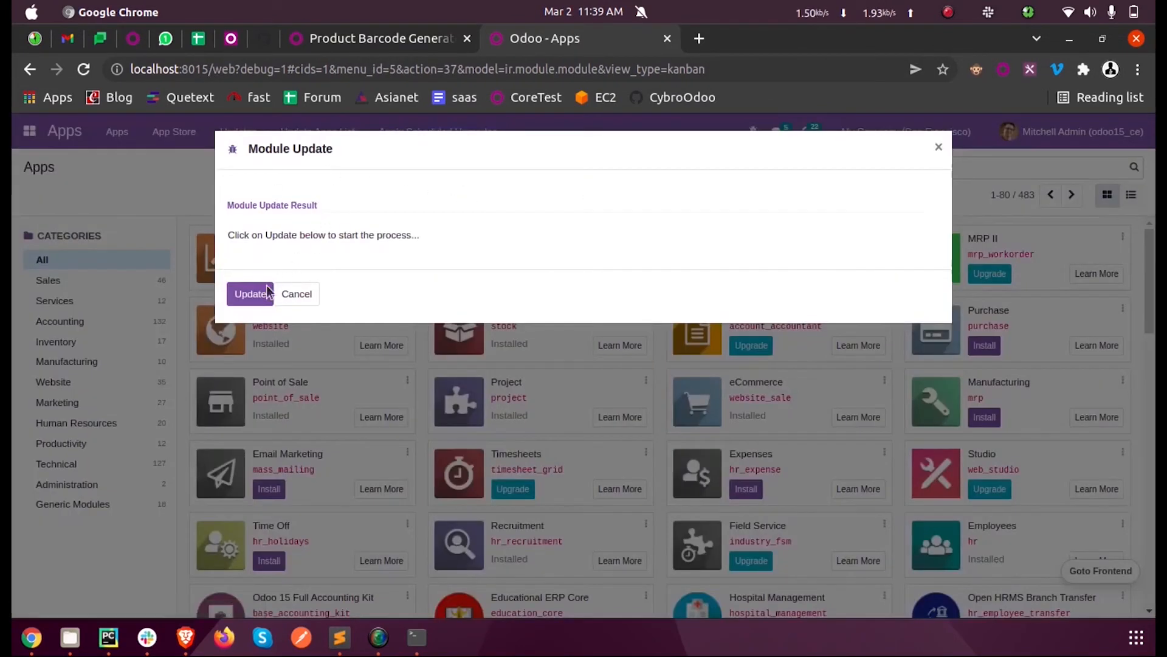
left_click(250, 293)
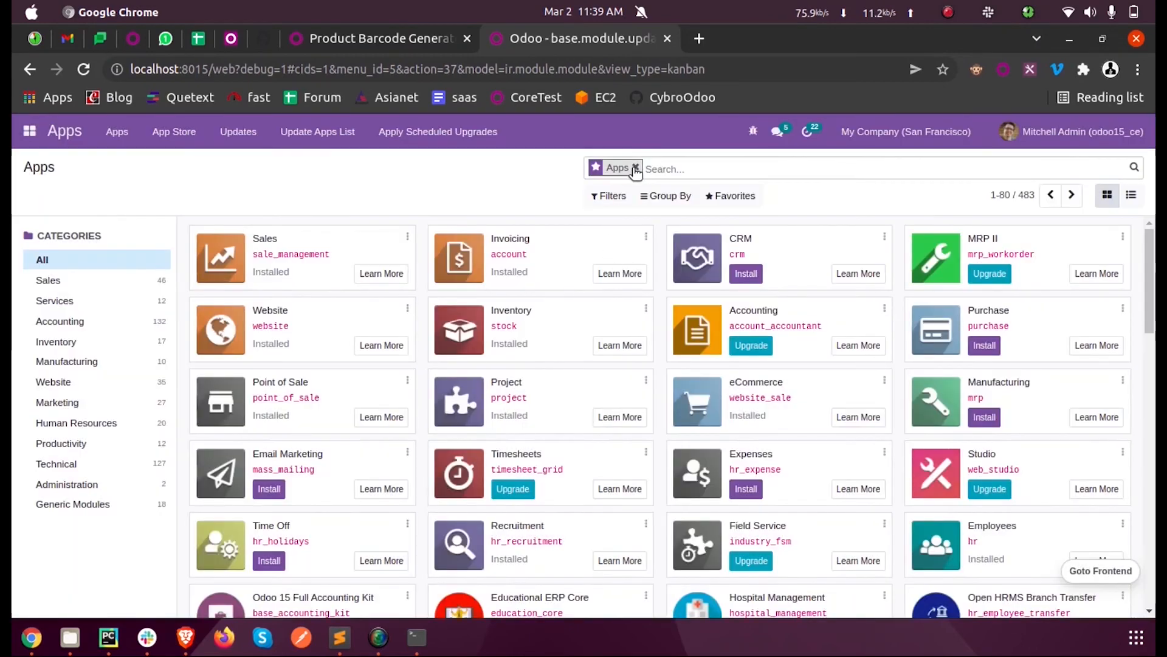
Step: Search the Apps list for 'hrms', correcting the mistyped 'ohmr' term
type("ohmr")
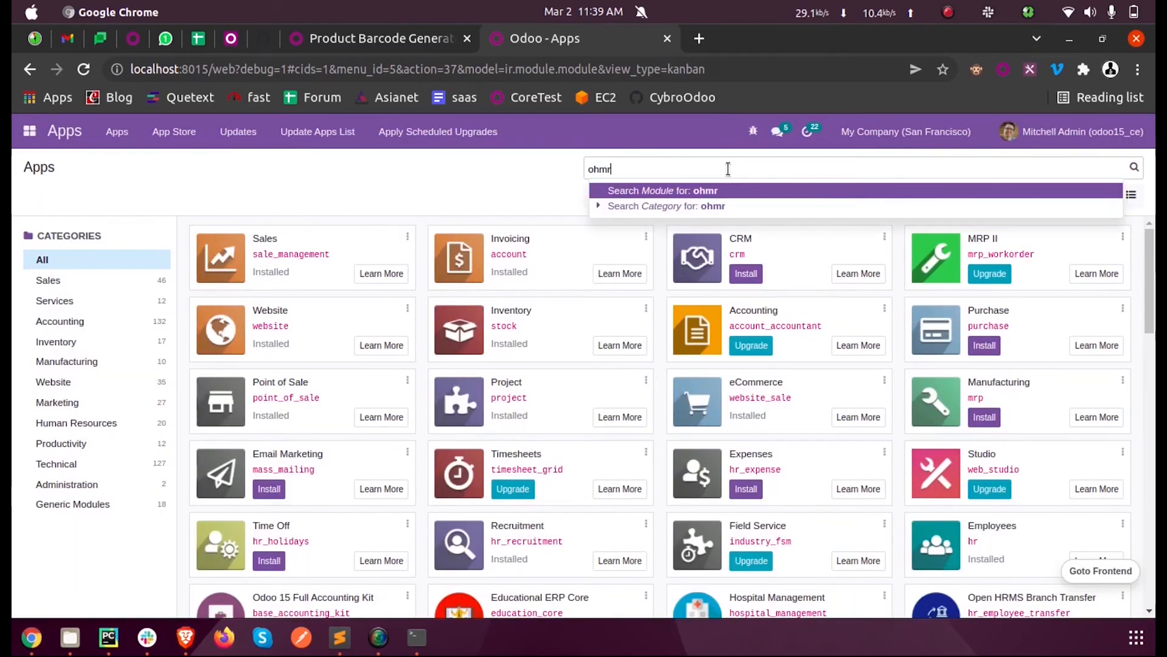
left_click(663, 190)
type("rms")
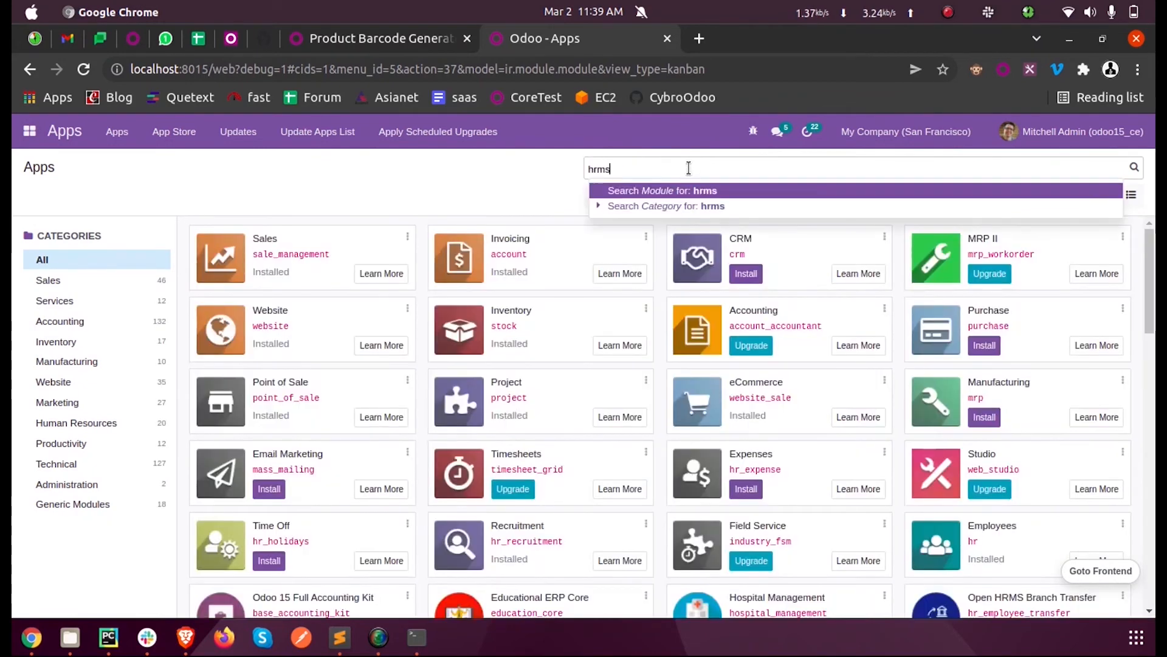
left_click(660, 191)
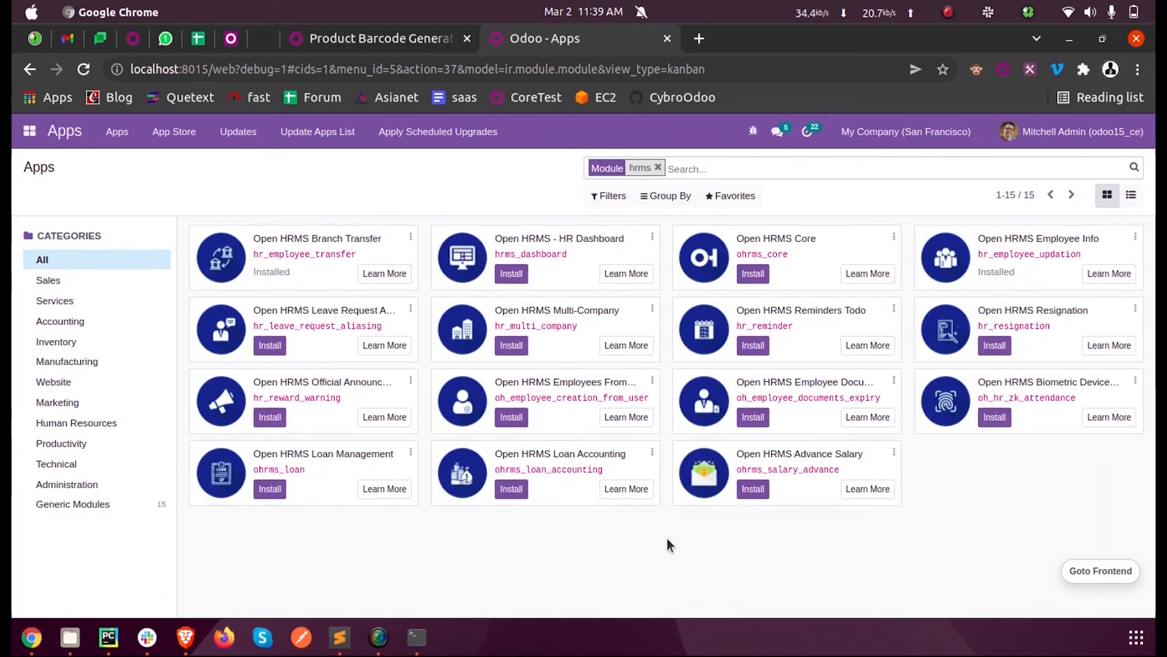
mouse_move(663, 555)
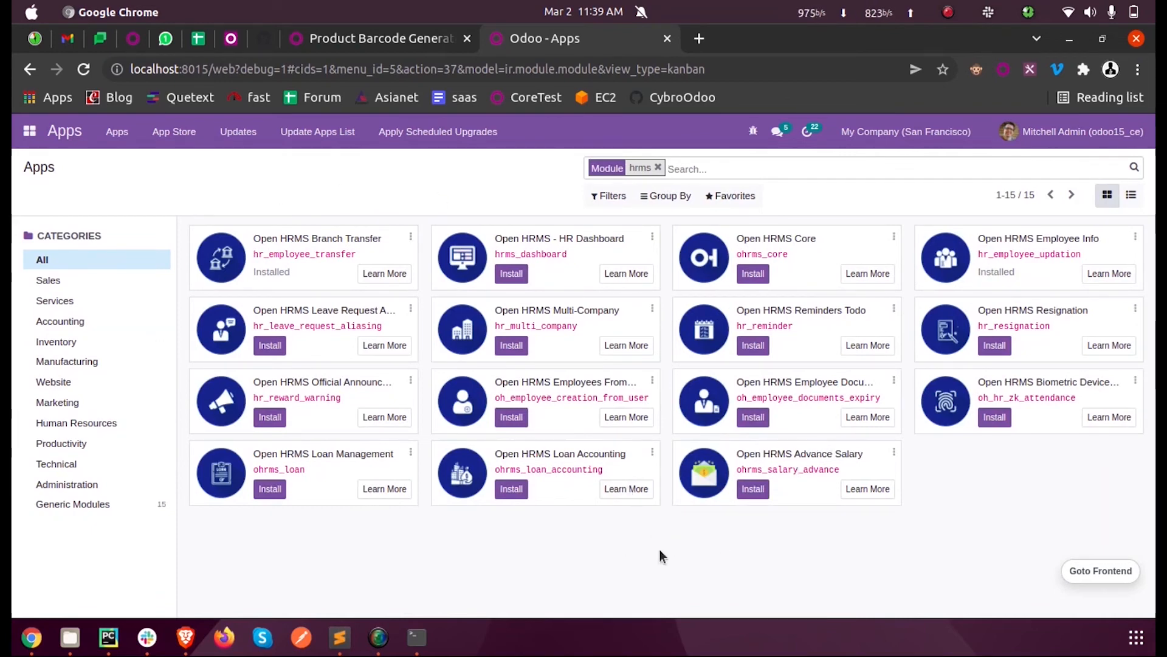
mouse_move(844, 550)
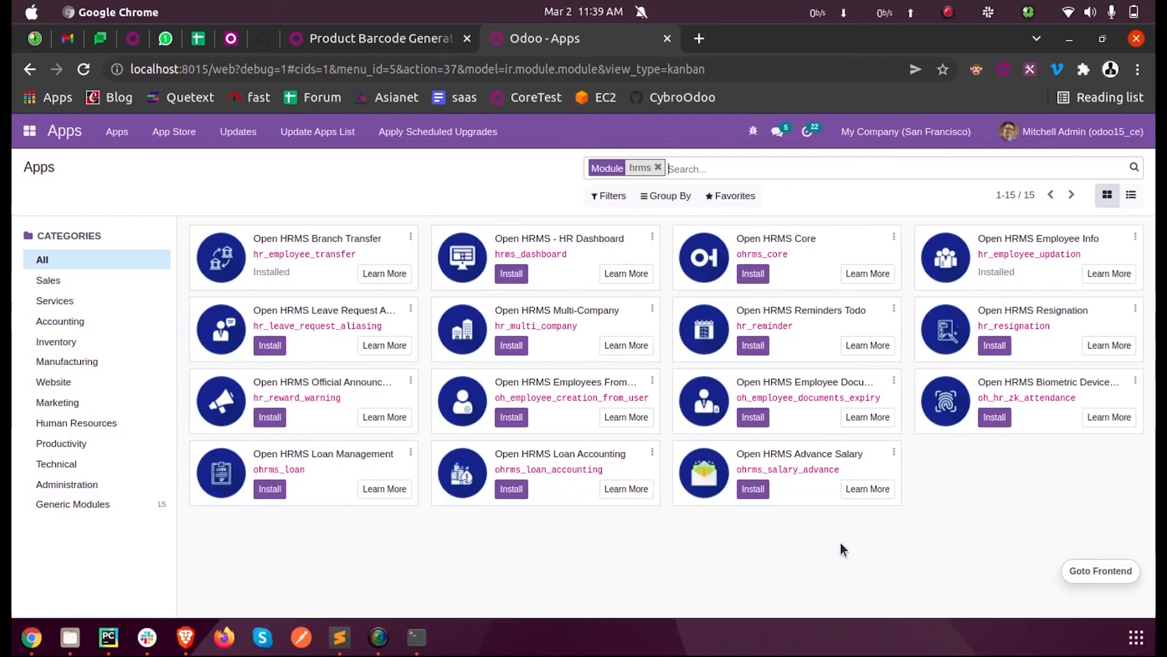